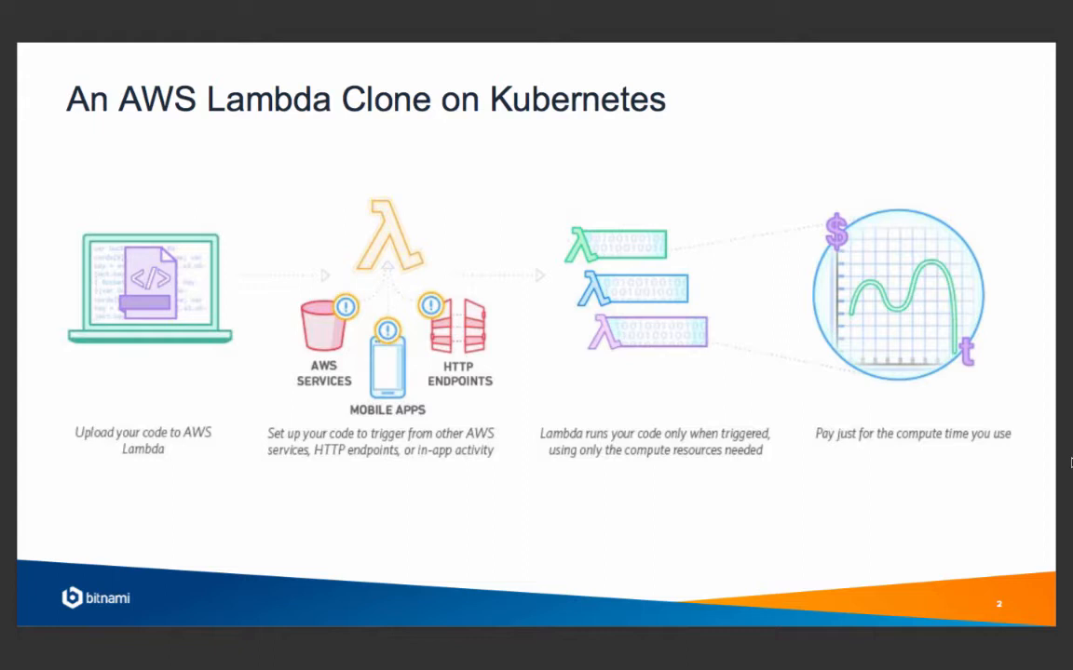
Advance the AWS Lambda clone overview presentation to the next slide.
{"action": "key", "text": "Right"}
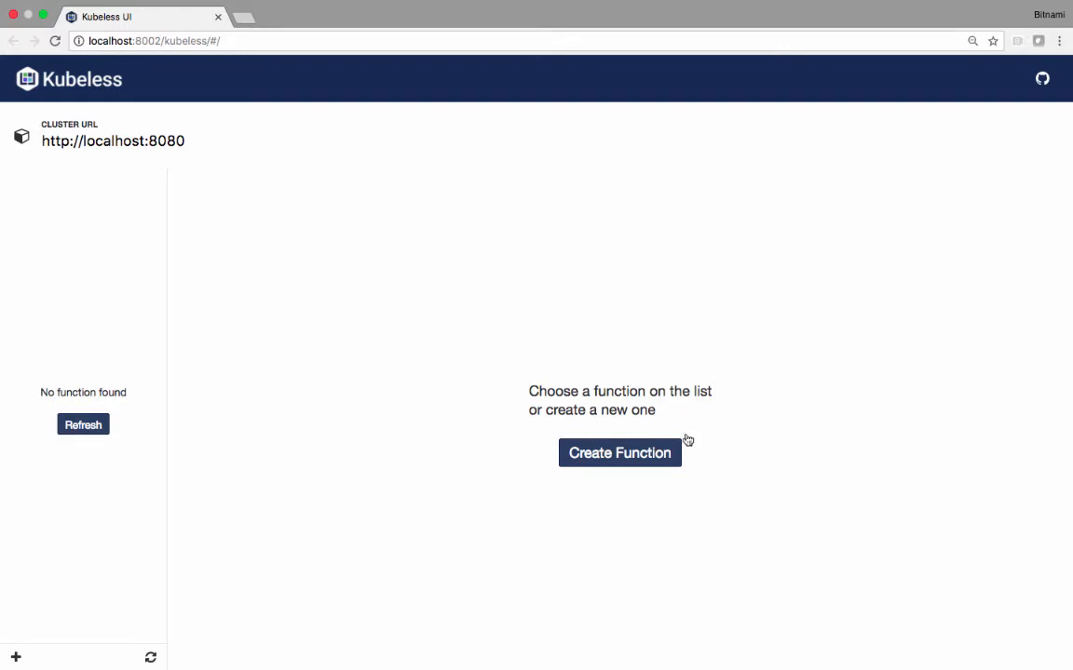
Create function 'test' with handler test.one on the Python 2.7 runtime.
{"action": "left_click", "coordinate": [619, 452]}
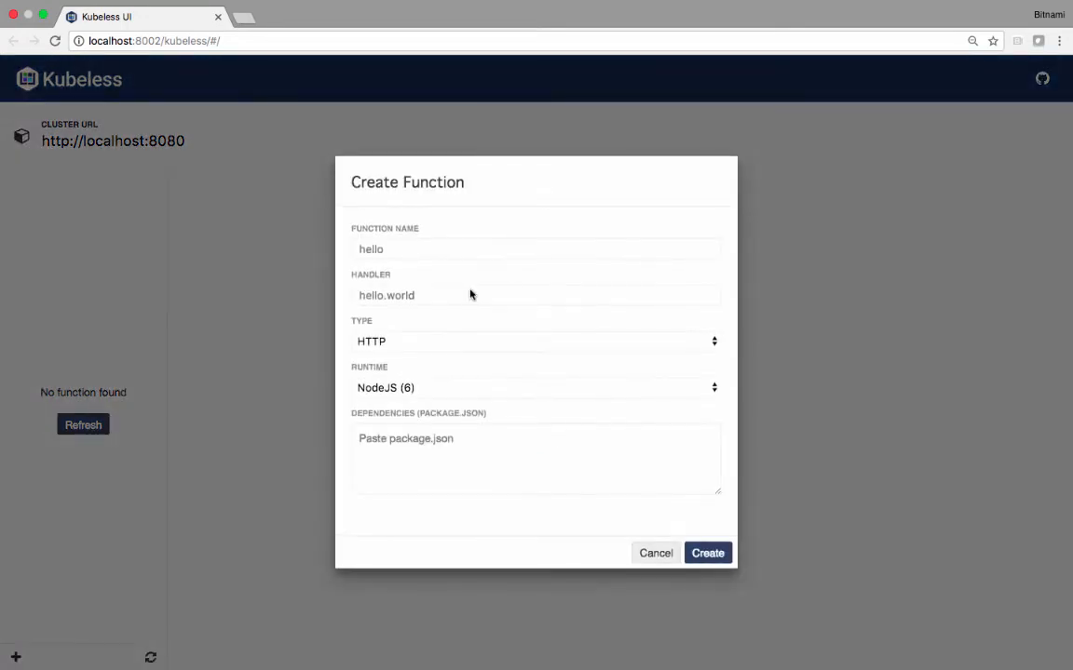
{"action": "type", "text": "test."}
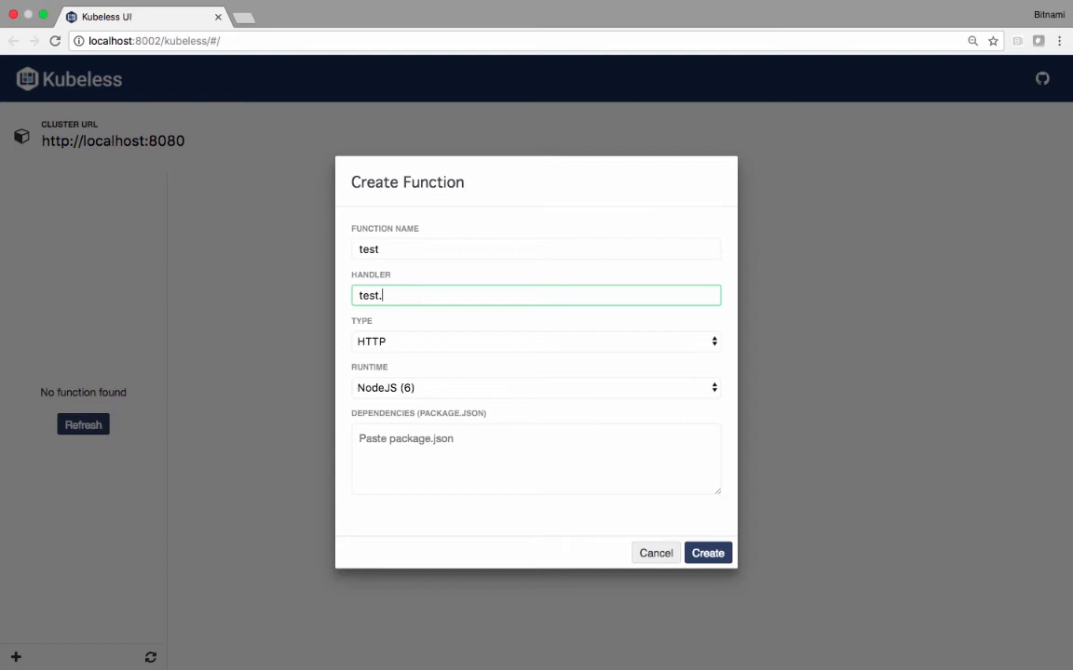
{"action": "type", "text": "one"}
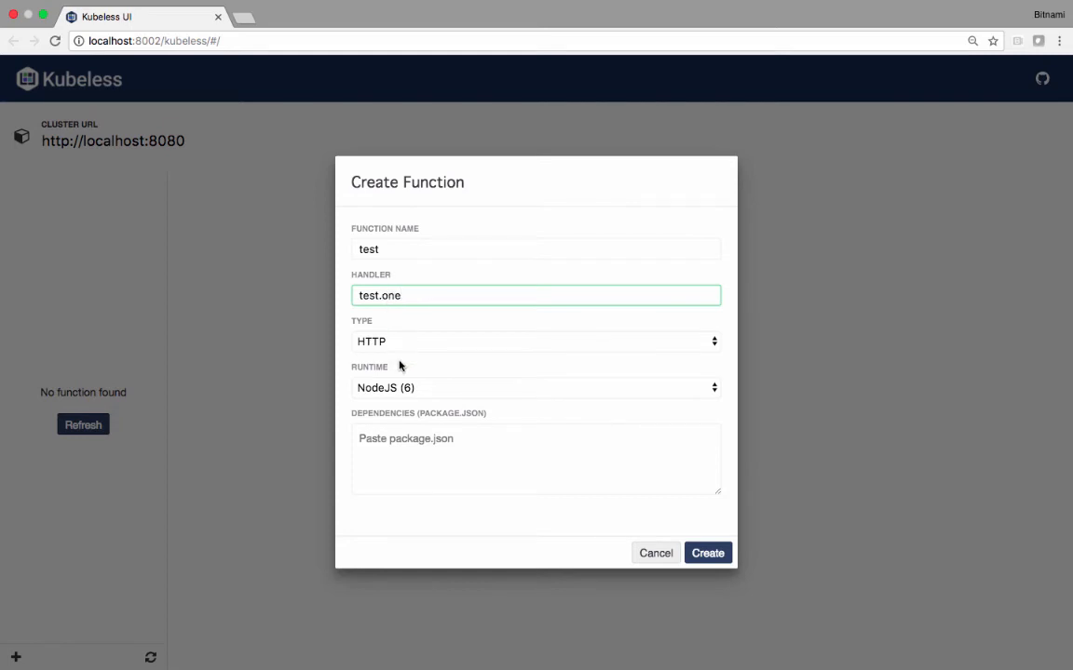
{"action": "mouse_move", "coordinate": [392, 392]}
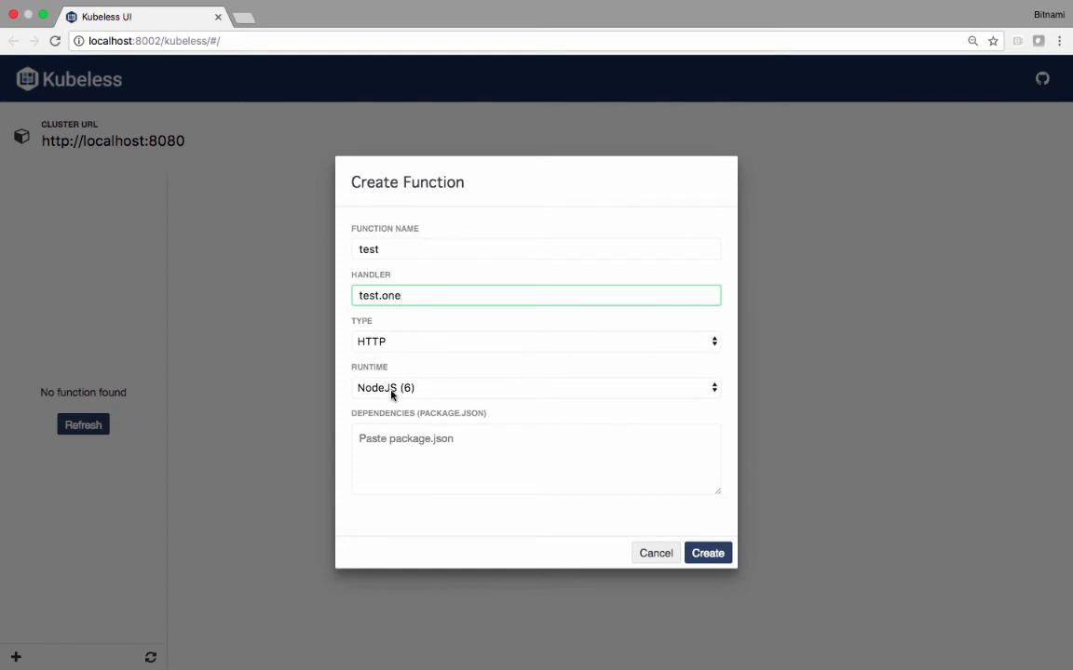
{"action": "left_click", "coordinate": [535, 388]}
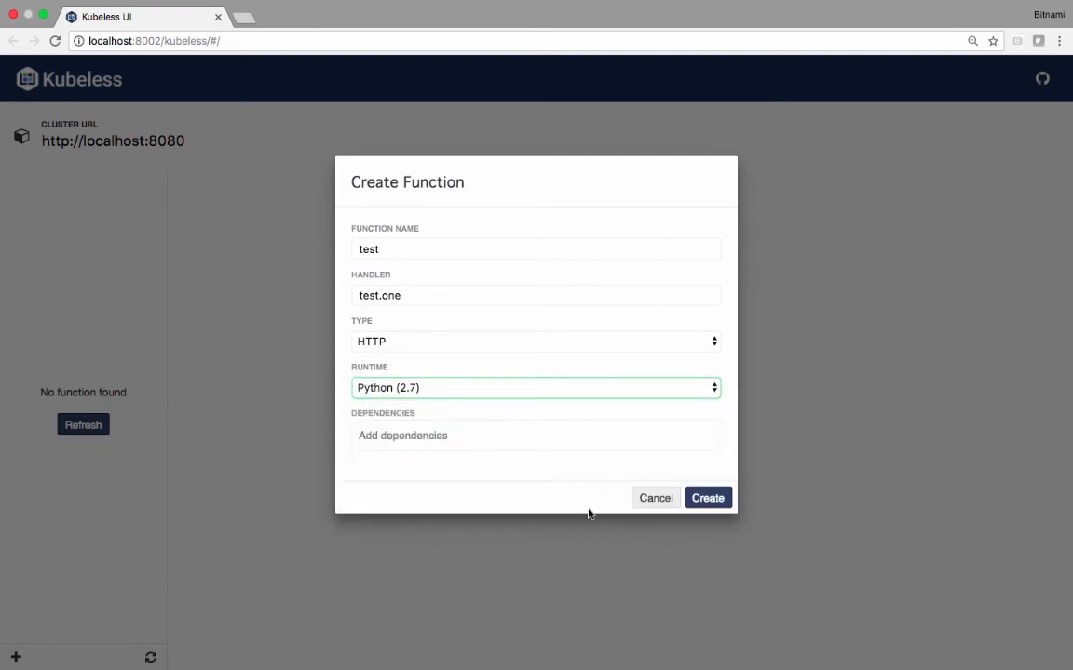
{"action": "left_click", "coordinate": [707, 497]}
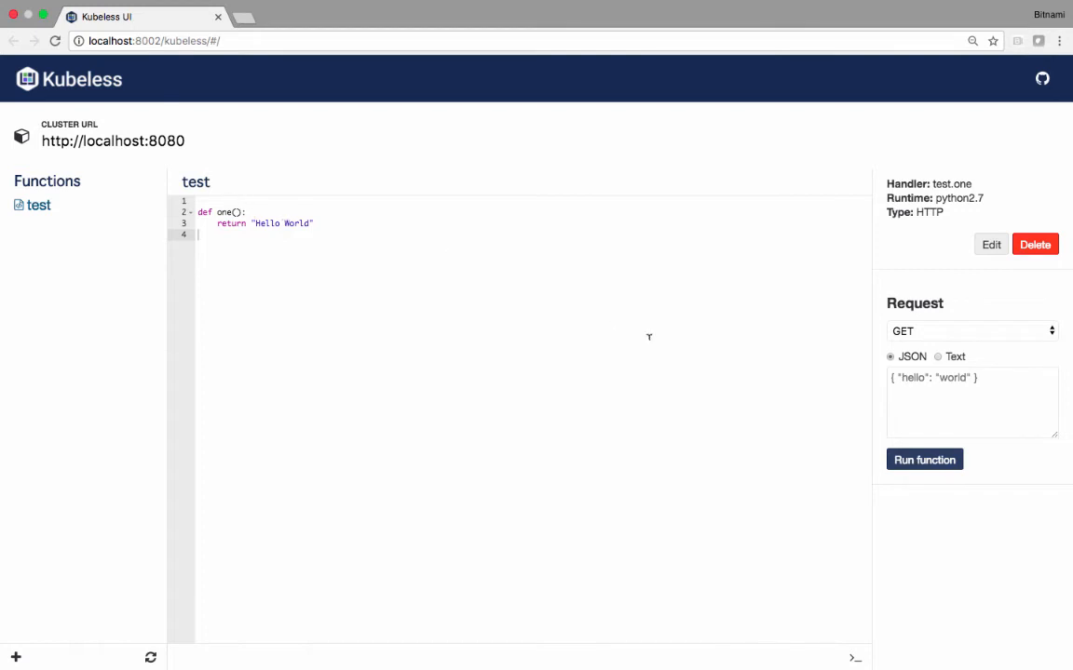
{"action": "mouse_move", "coordinate": [839, 566]}
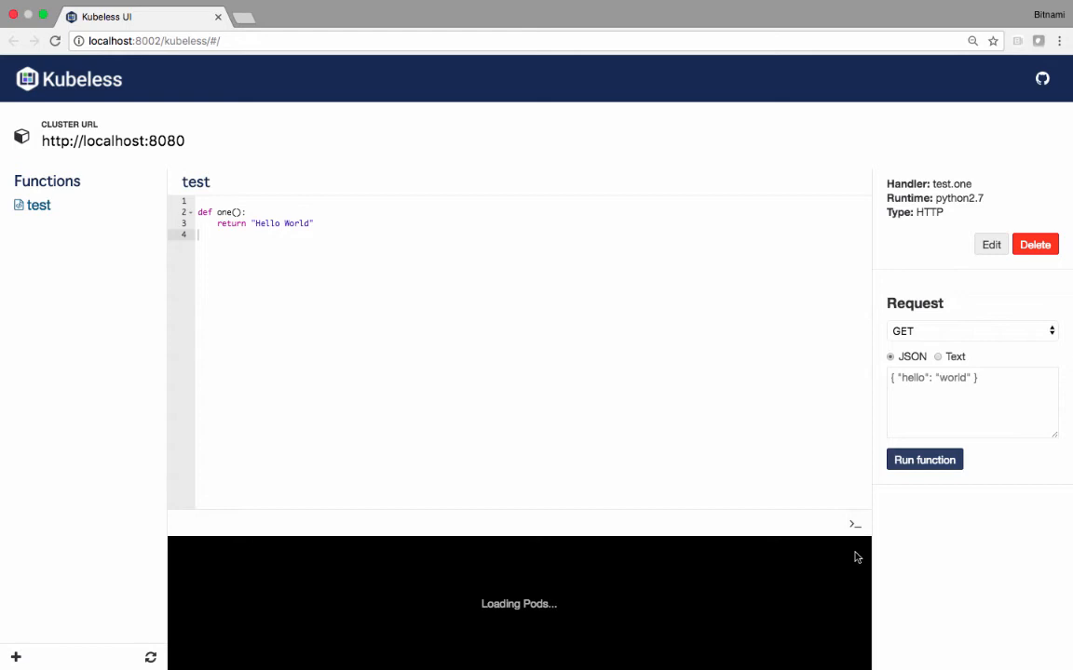
{"action": "mouse_move", "coordinate": [543, 642]}
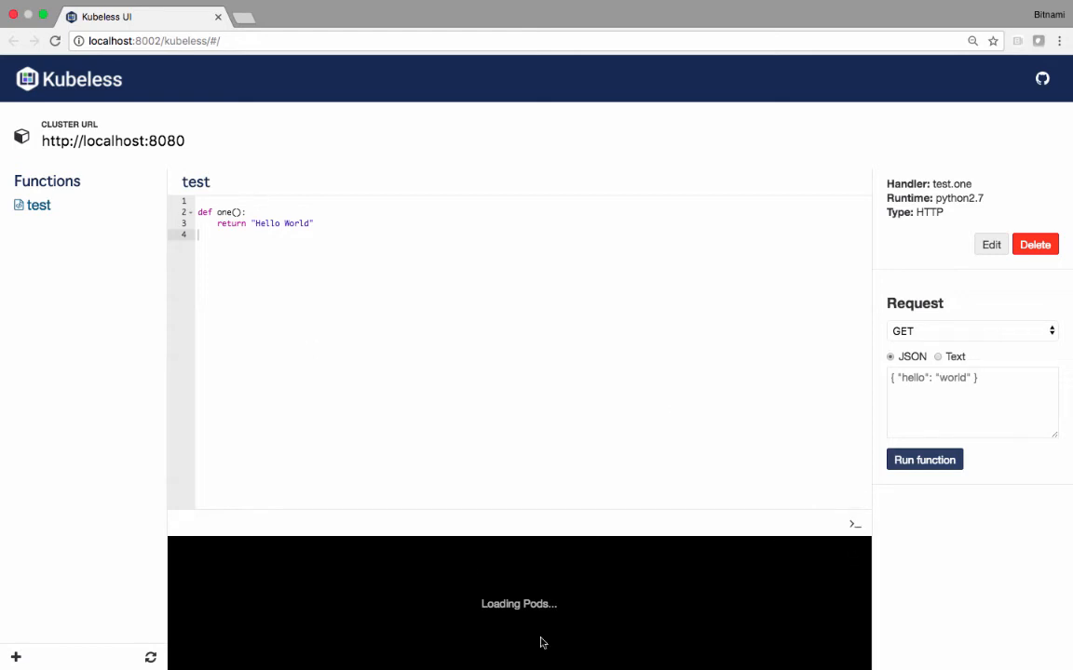
Show the logs pane, select the test function, and run it to get Hello World.
{"action": "left_click", "coordinate": [54, 40]}
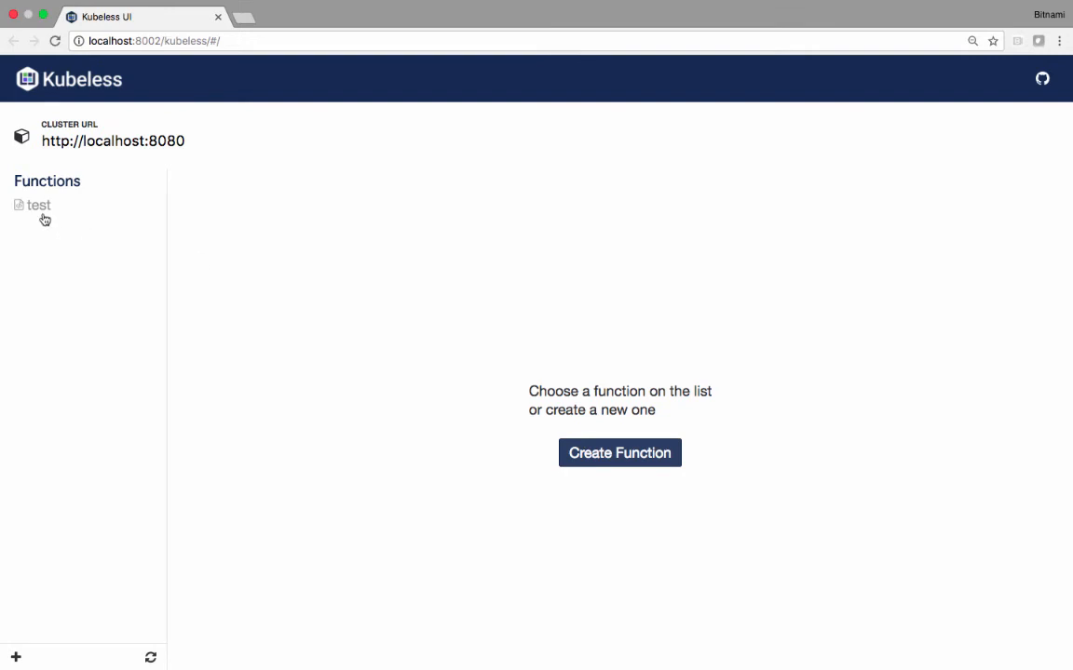
{"action": "left_click", "coordinate": [38, 205]}
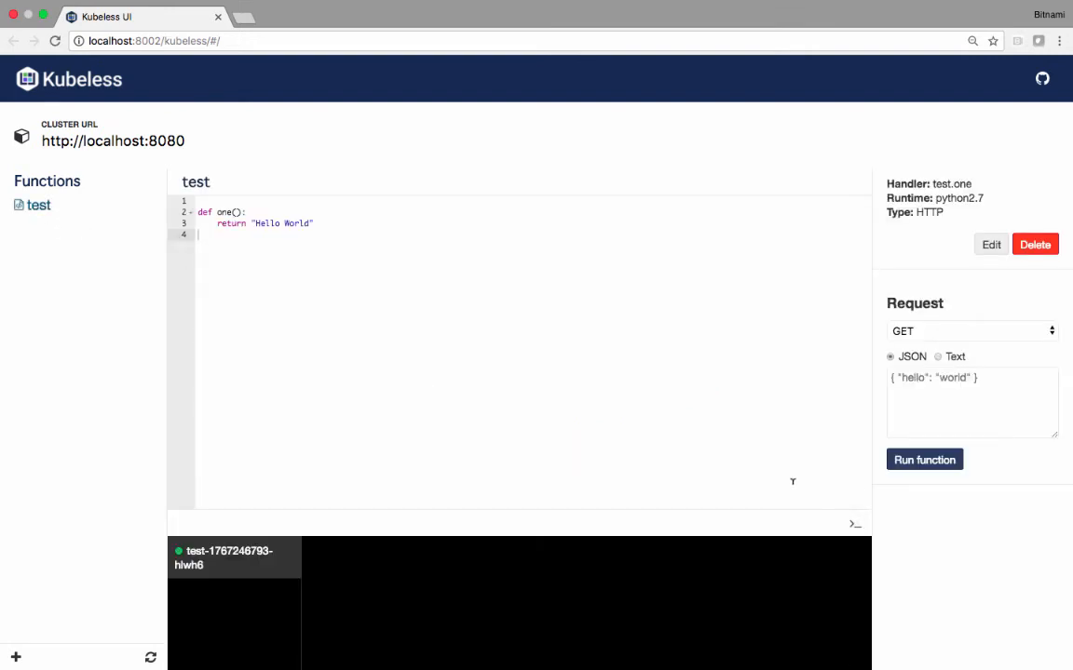
{"action": "left_click", "coordinate": [924, 459]}
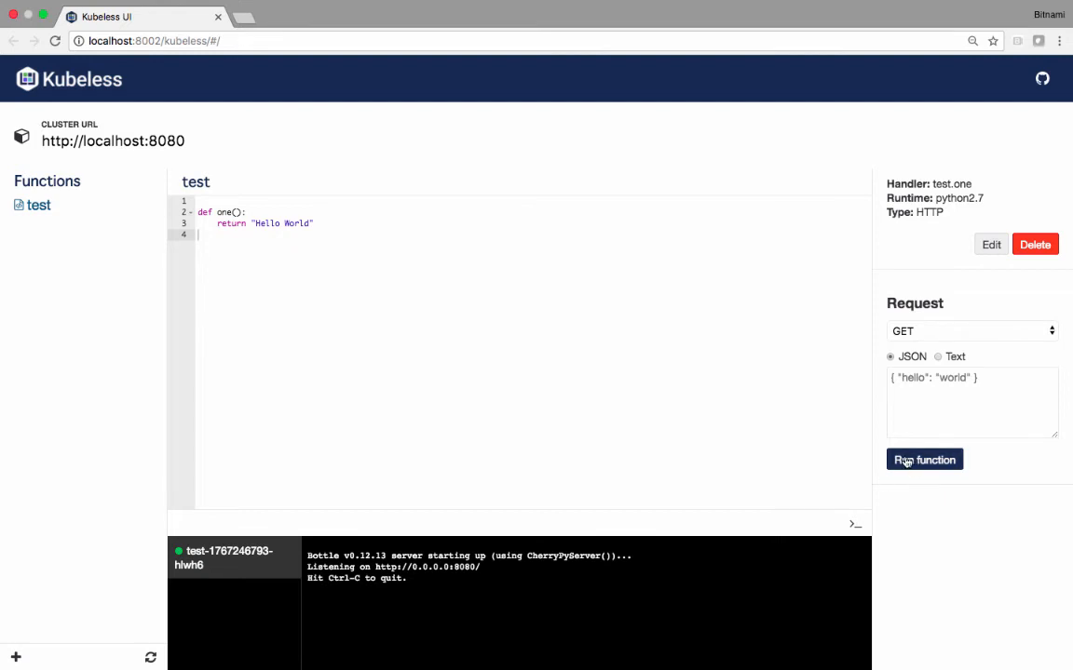
{"action": "left_click", "coordinate": [923, 460]}
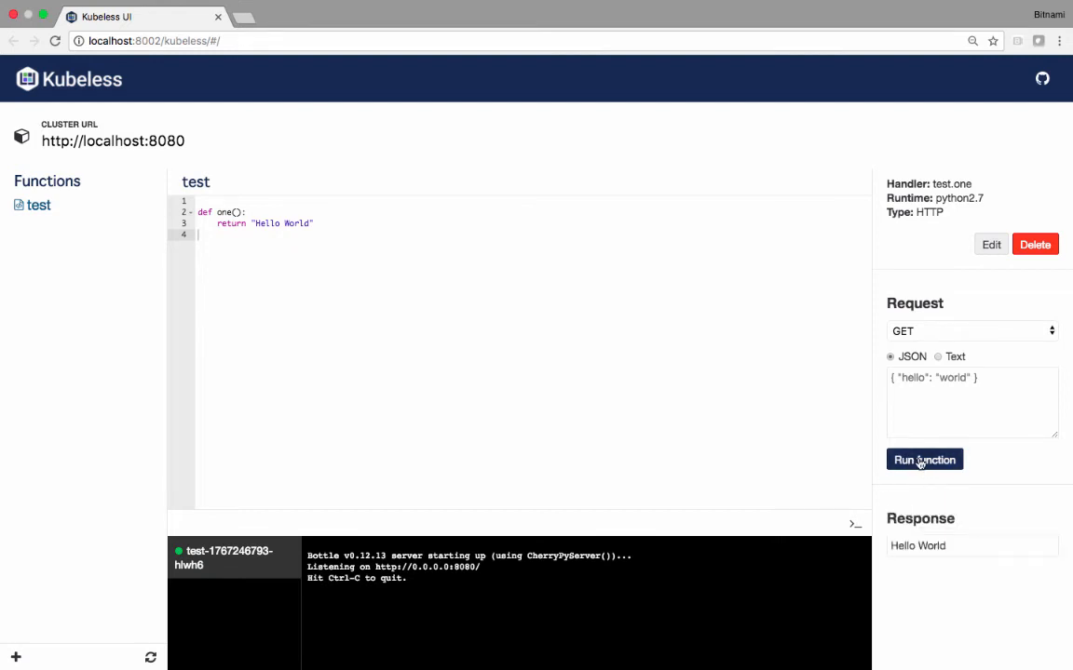
{"action": "left_click", "coordinate": [923, 459]}
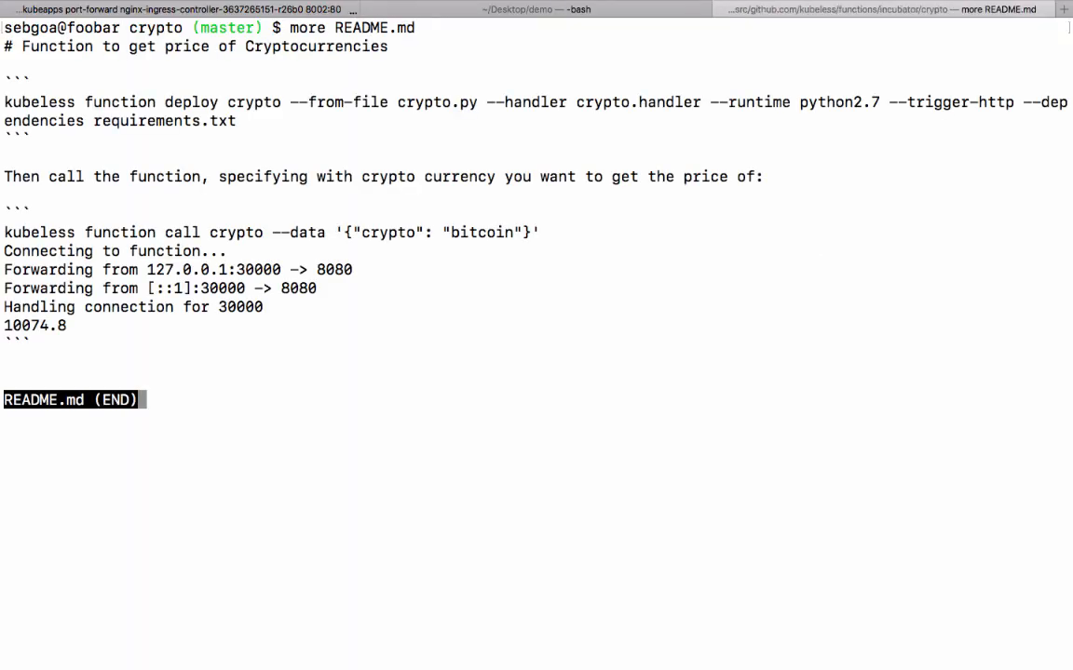
Run the README's kubeless deploy command for crypto, highlighting the kubeless and crypto words.
{"action": "key", "text": "q"}
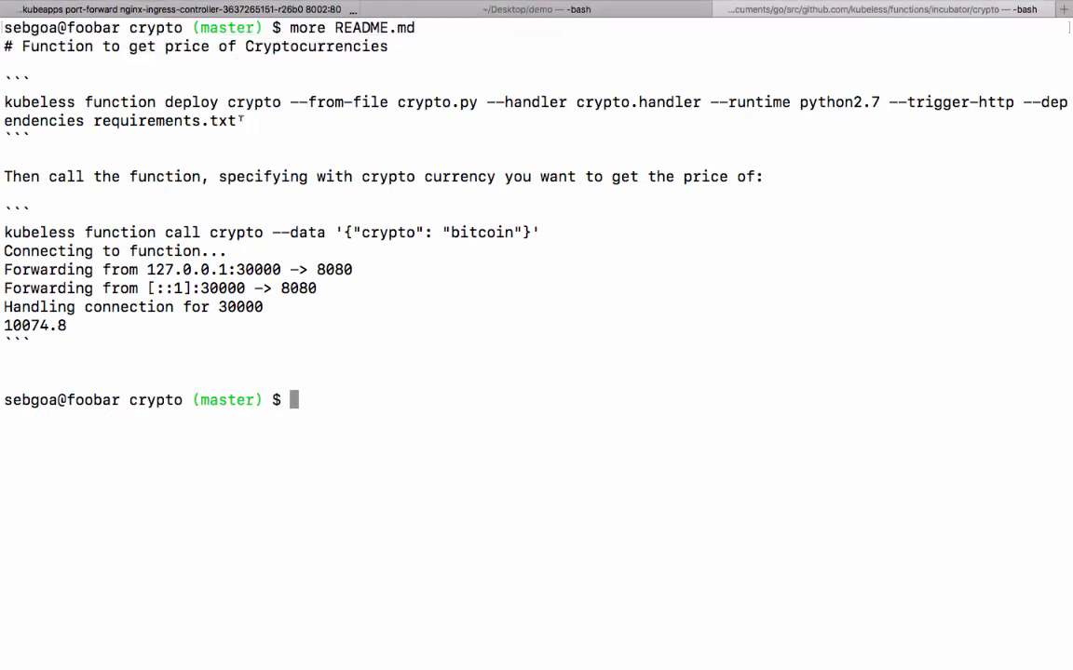
{"action": "left_click_drag", "start_coordinate": [5, 102], "coordinate": [236, 120]}
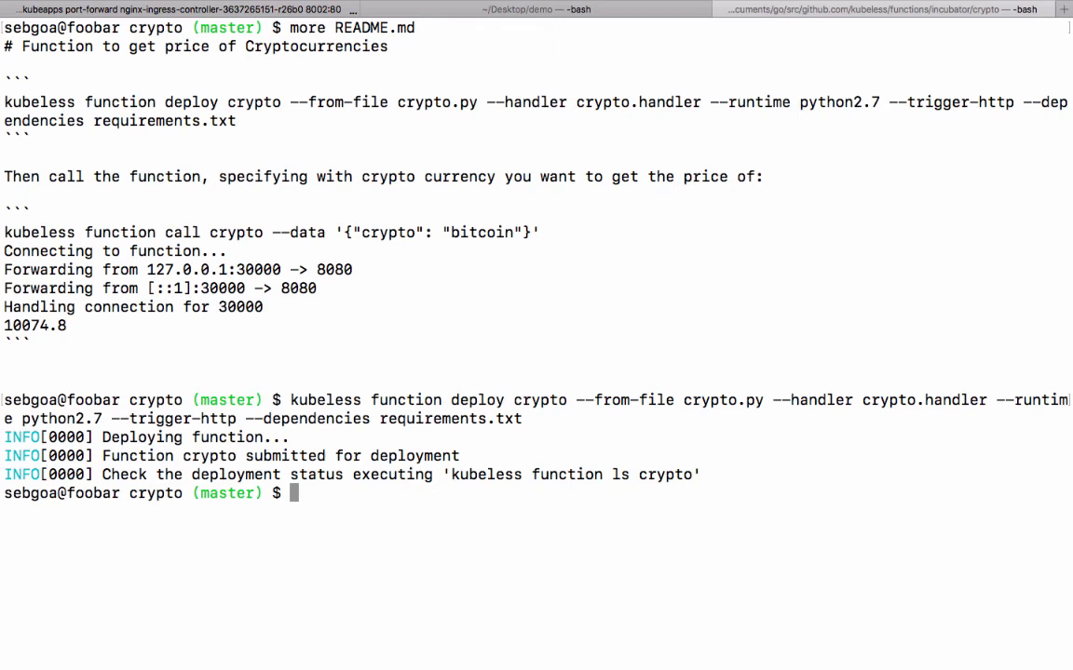
{"action": "double_click", "coordinate": [327, 400]}
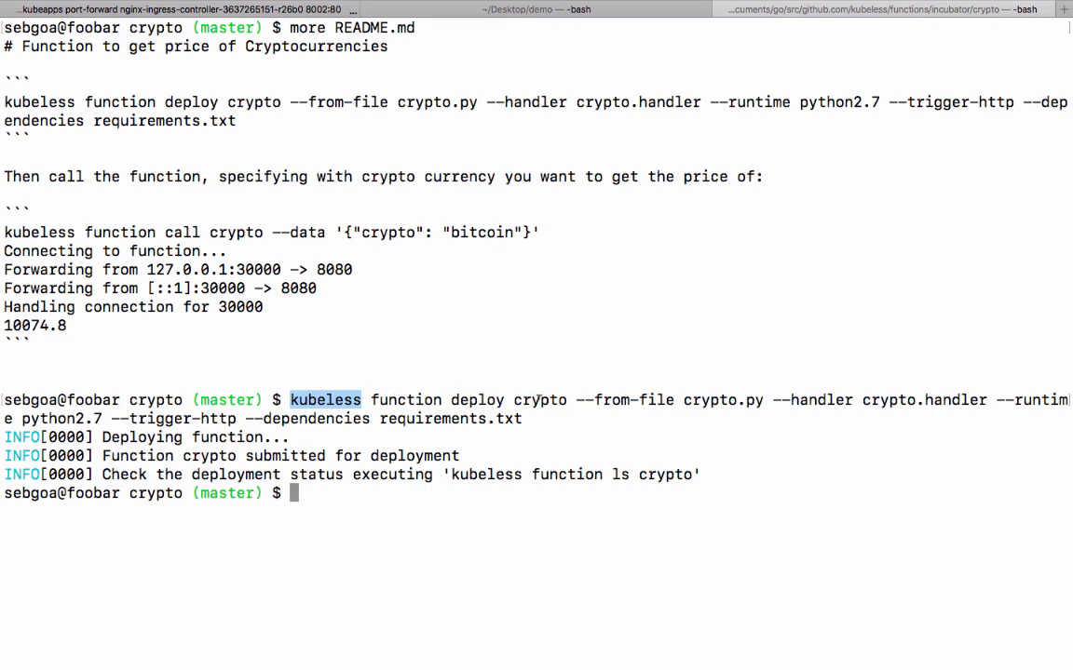
{"action": "double_click", "coordinate": [540, 400]}
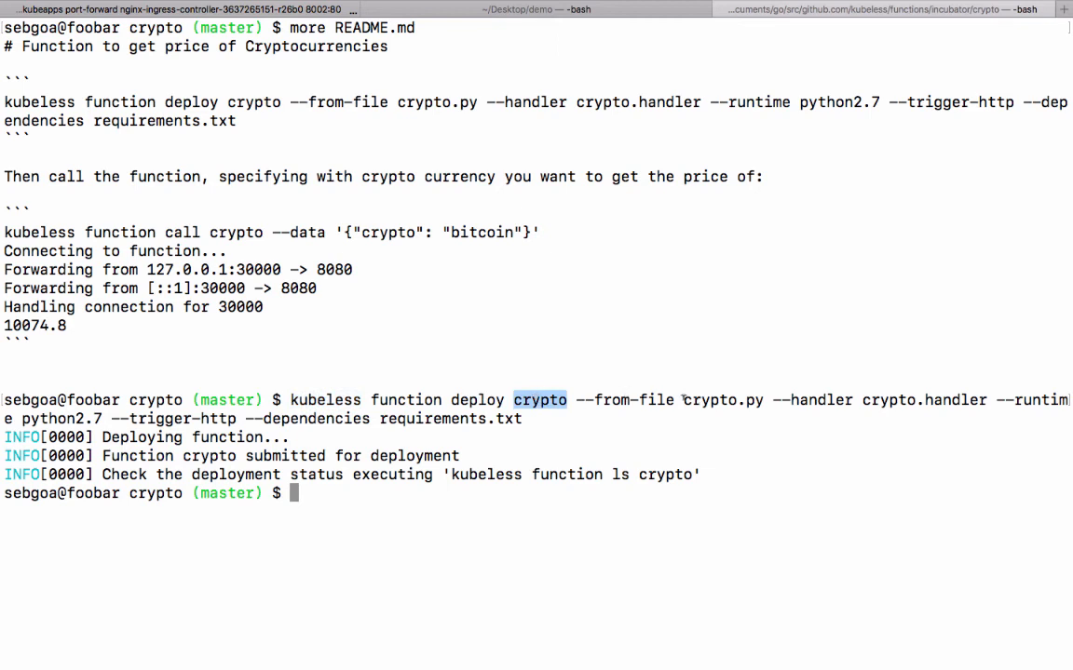
{"action": "double_click", "coordinate": [722, 400]}
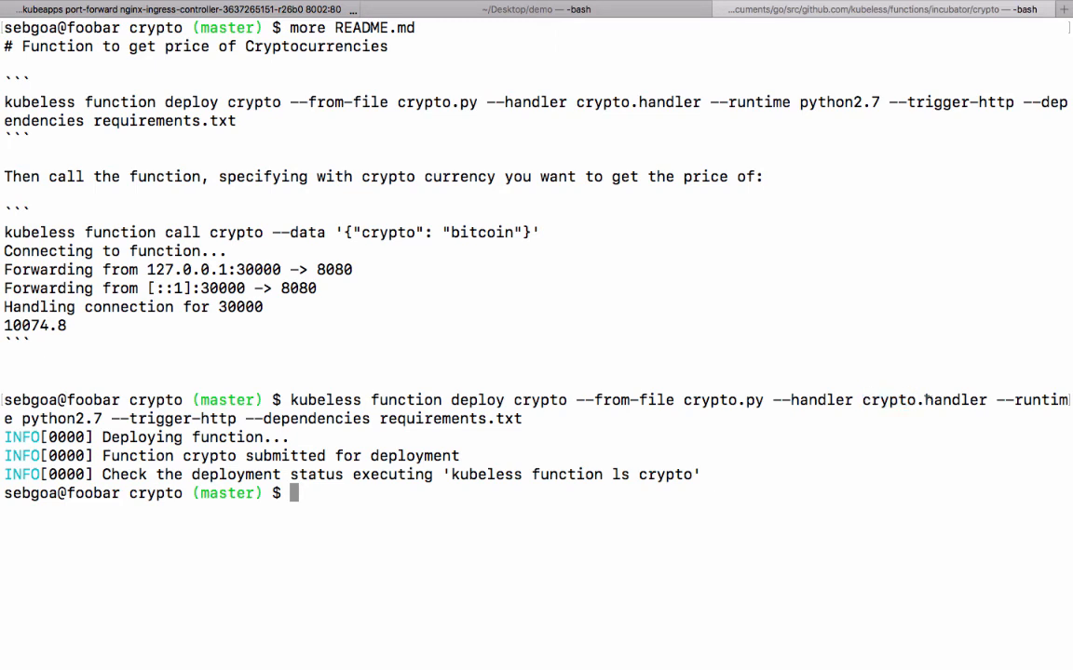
{"action": "double_click", "coordinate": [956, 400]}
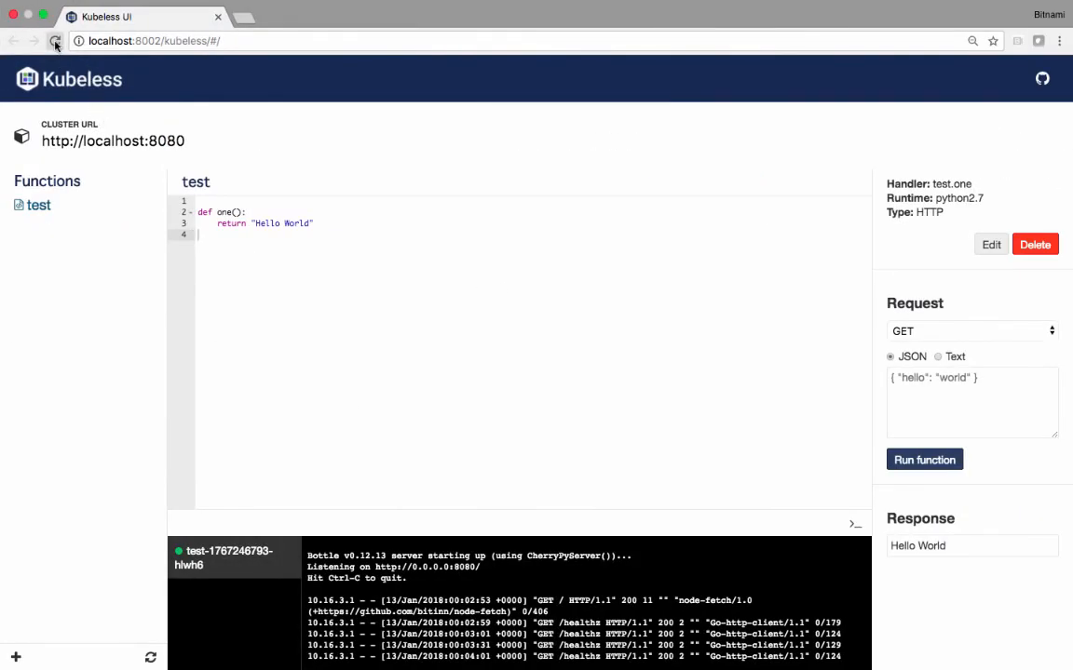
Run crypto via POST with body {"crypto":"bitcoin"}, returning price 13980.6.
{"action": "left_click", "coordinate": [46, 206]}
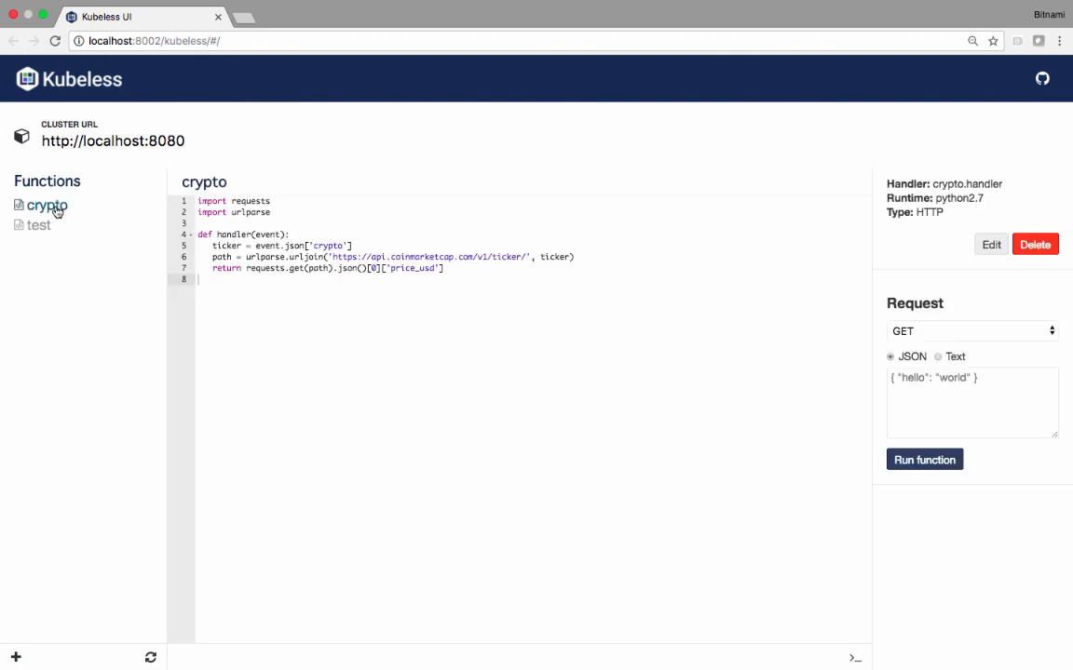
{"action": "mouse_move", "coordinate": [295, 228]}
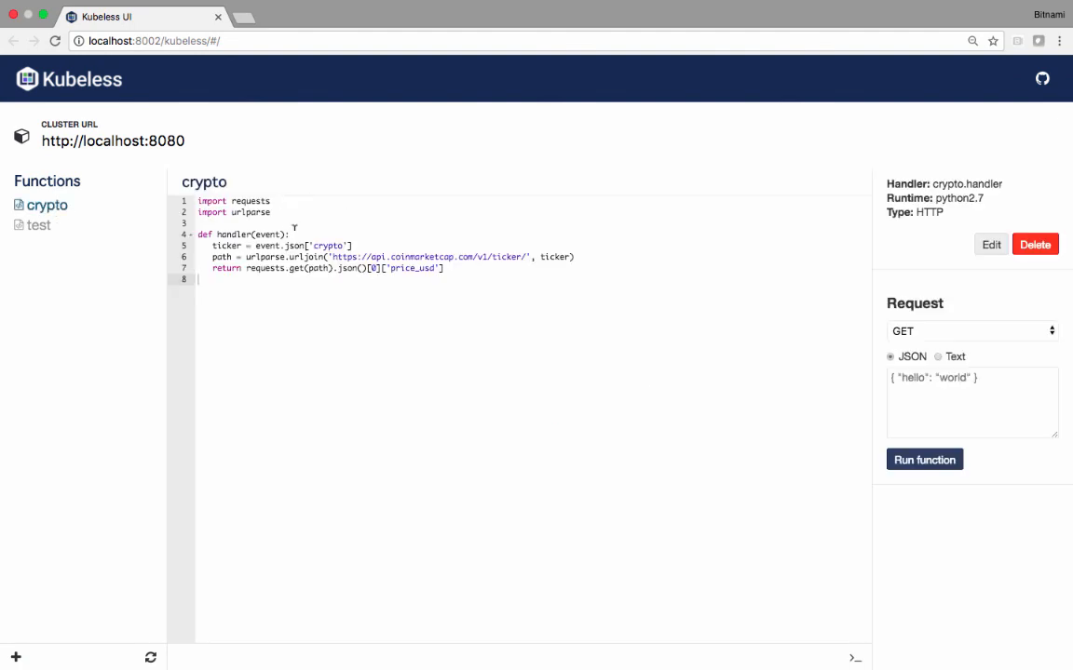
{"action": "left_click", "coordinate": [971, 331]}
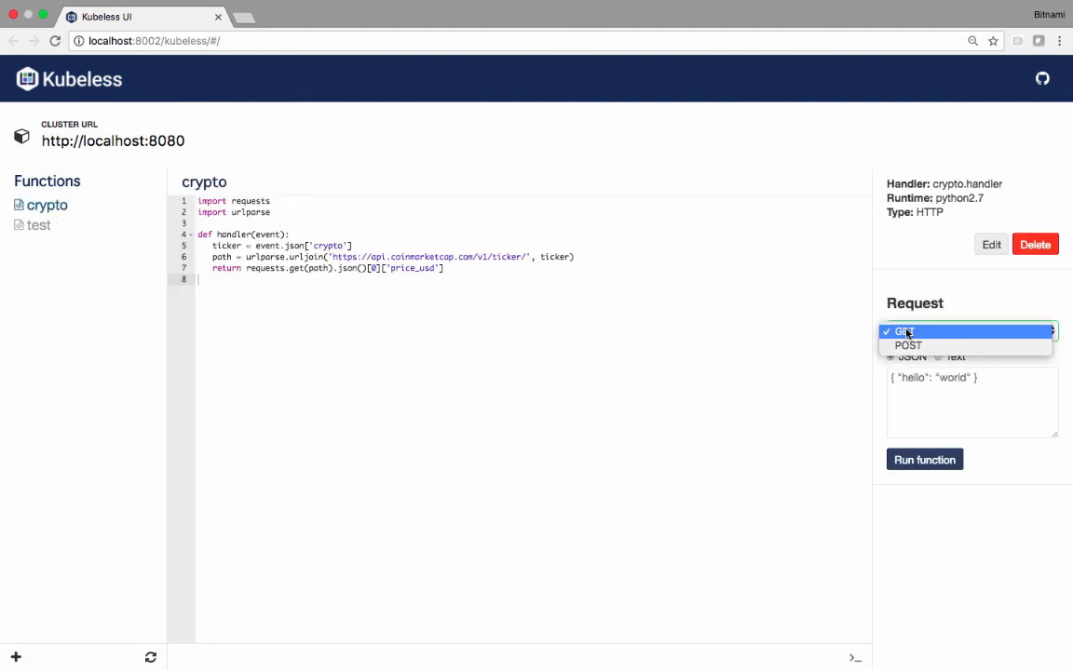
{"action": "left_click", "coordinate": [907, 345]}
{"action": "type", "text": "{\"crypto"}
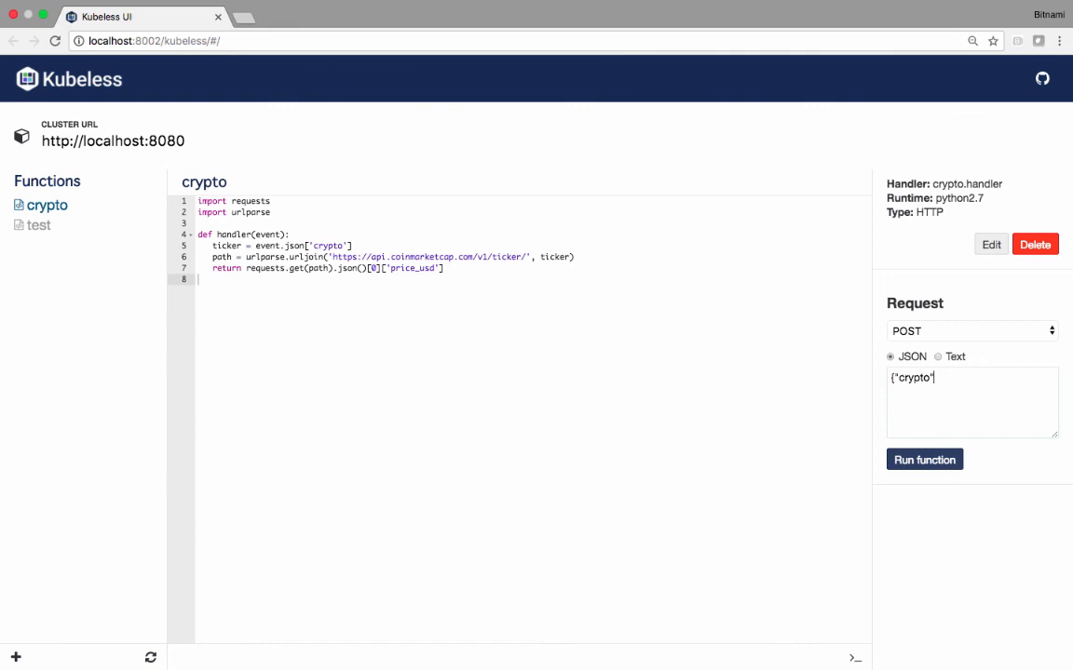
{"action": "type", "text": "\":\"bi"}
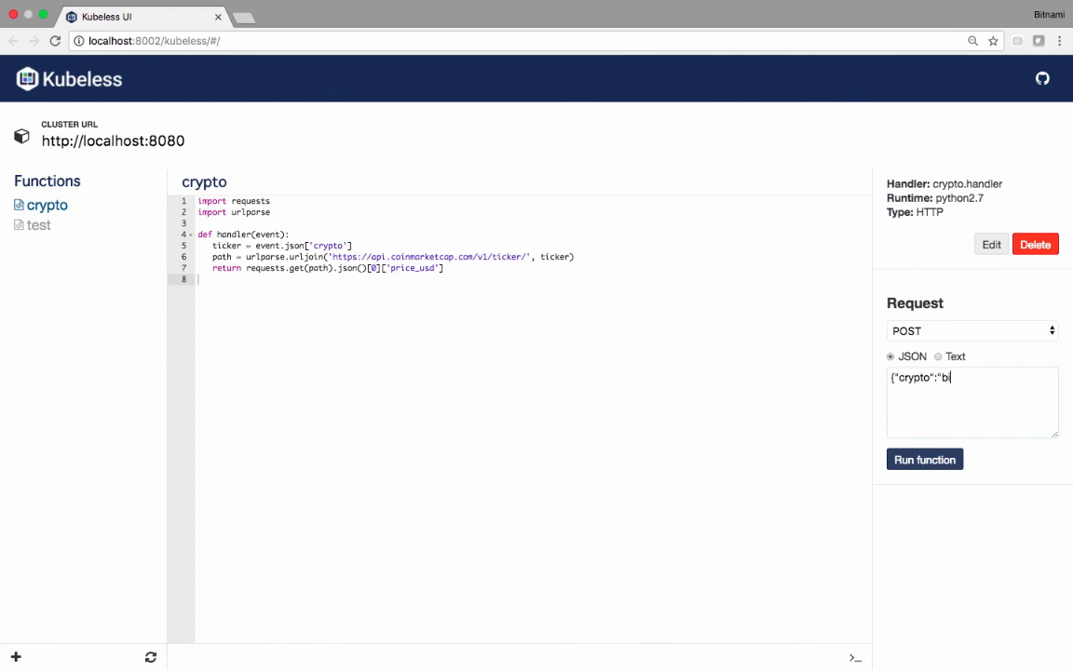
{"action": "type", "text": "tcoin\"}"}
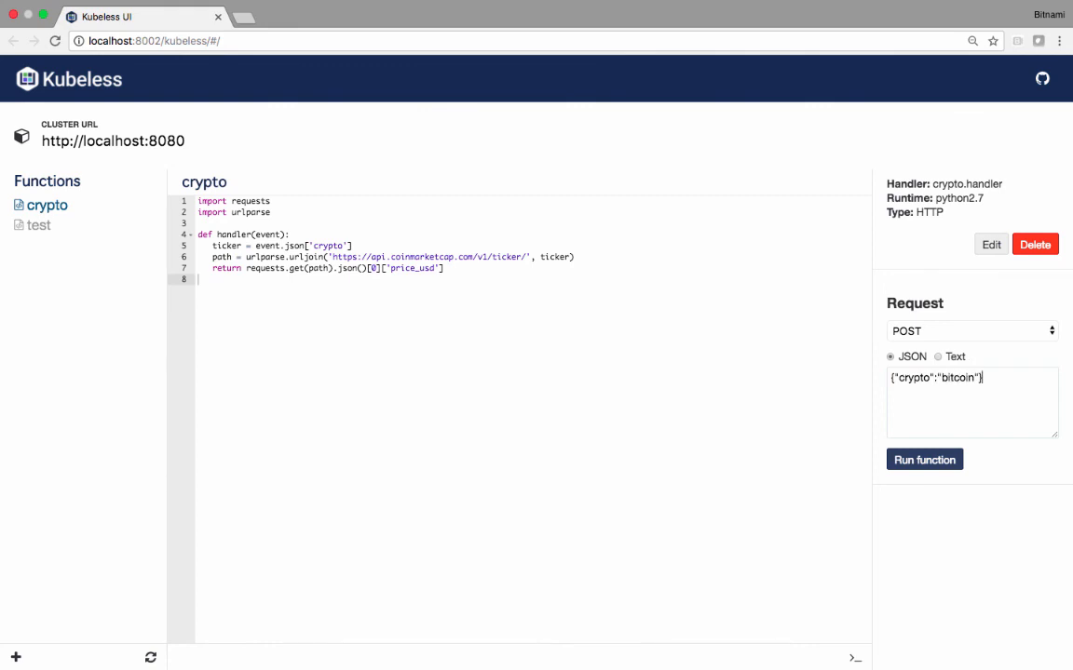
{"action": "left_click", "coordinate": [923, 459]}
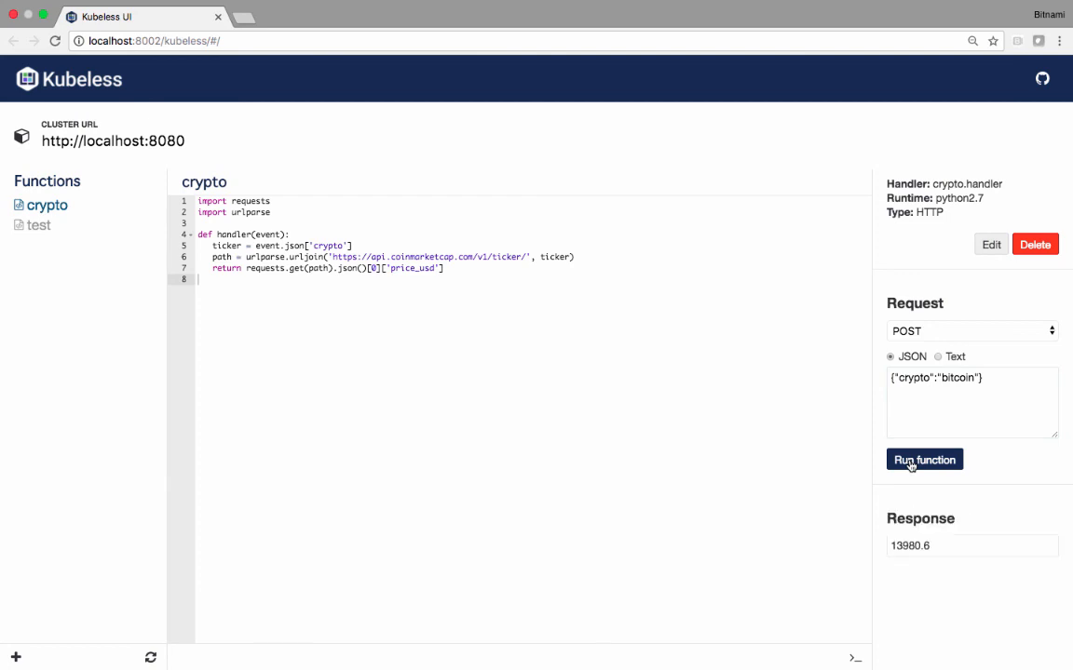
{"action": "left_click", "coordinate": [923, 459]}
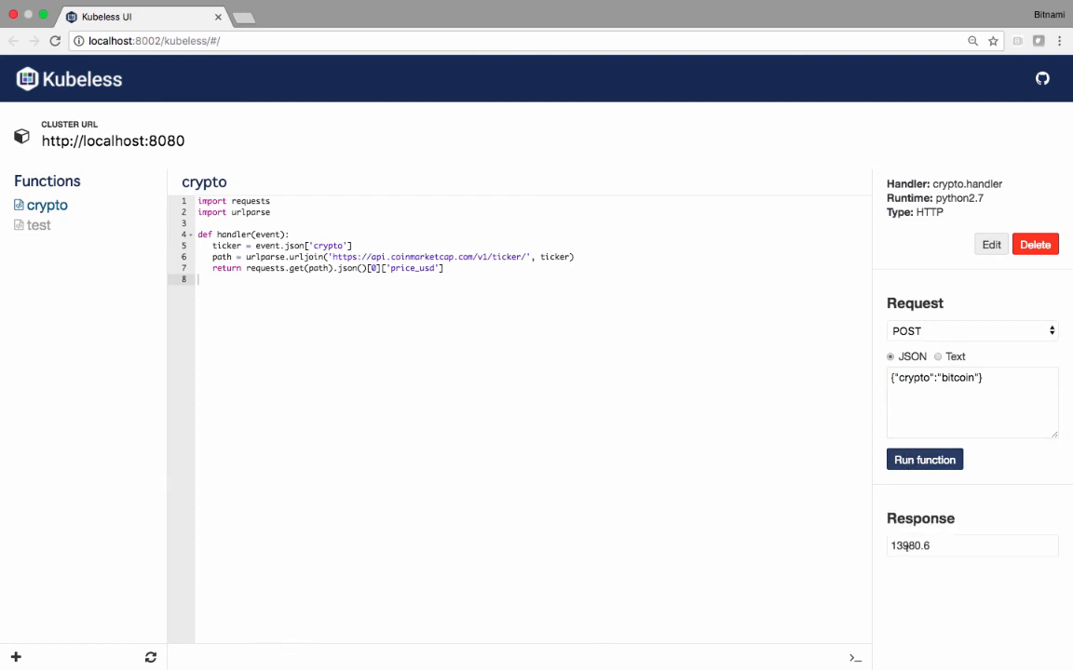
{"action": "mouse_move", "coordinate": [906, 556]}
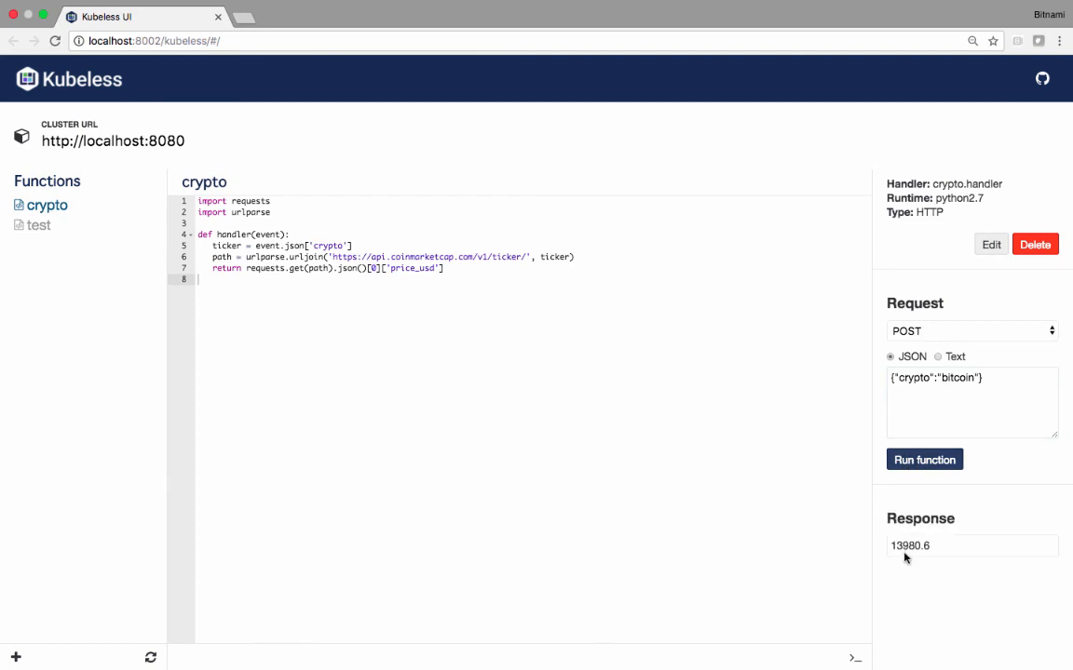